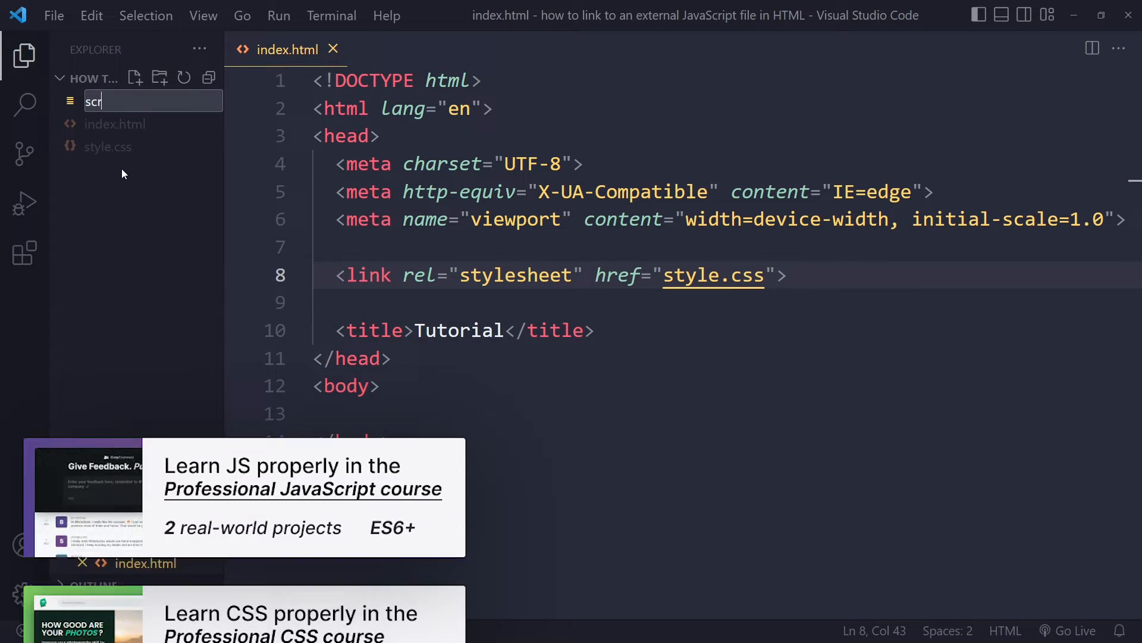
Step: Create an empty script.js beside index.html and style.css, then return to index.html
key("Enter")
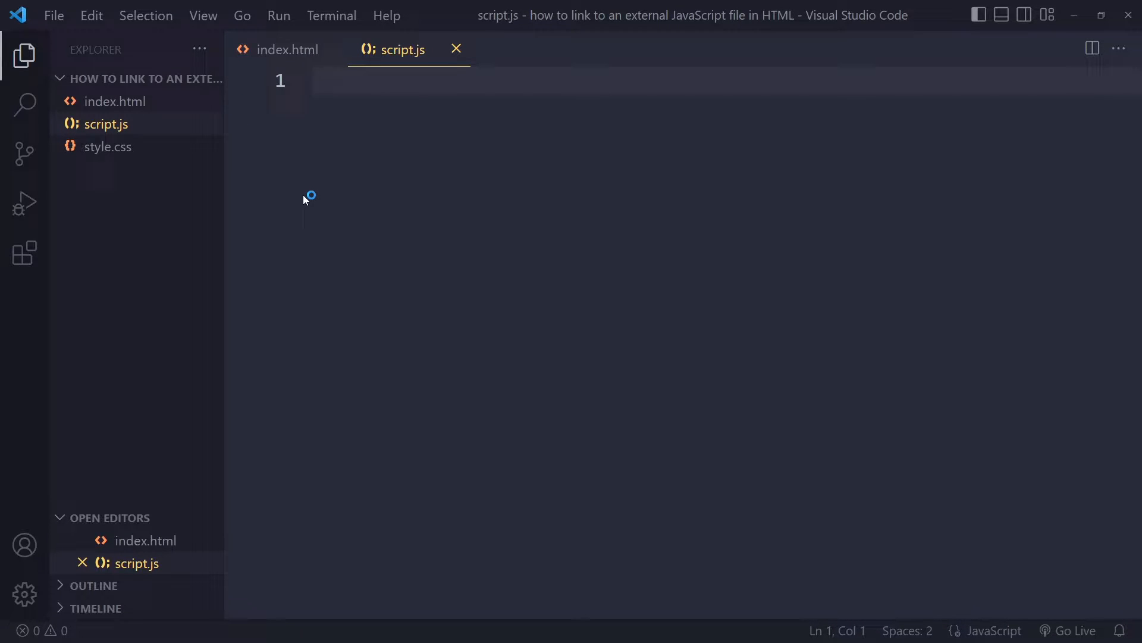
left_click(286, 50)
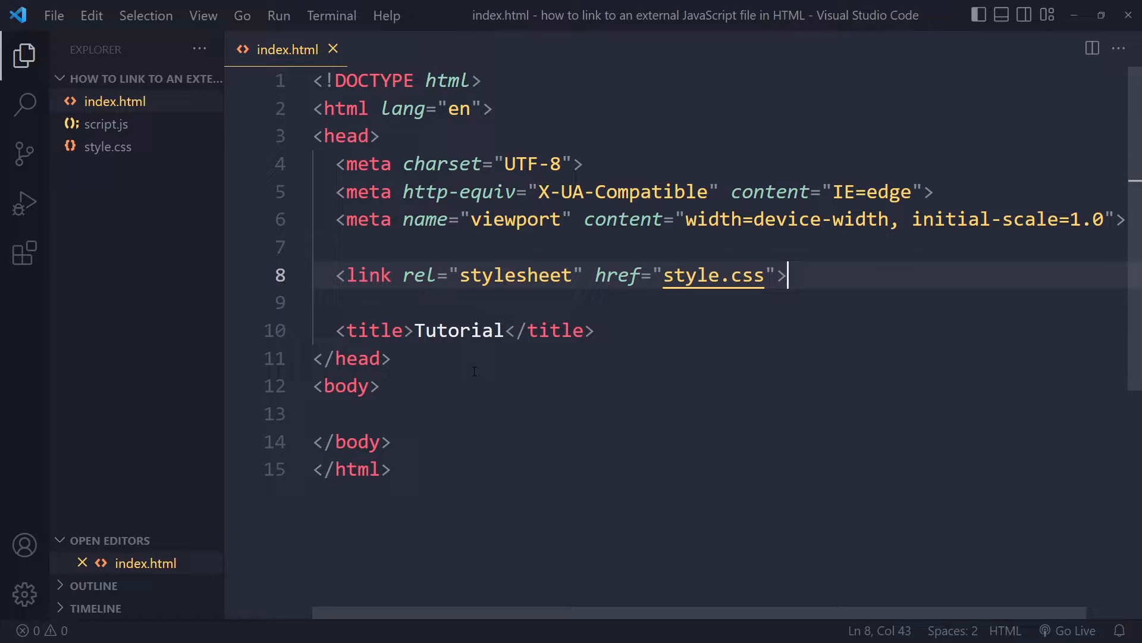
Step: Add <script src="script.js"></script> before the closing body tag, discarding the ../ and scripts/ path variants, and save
key("Enter")
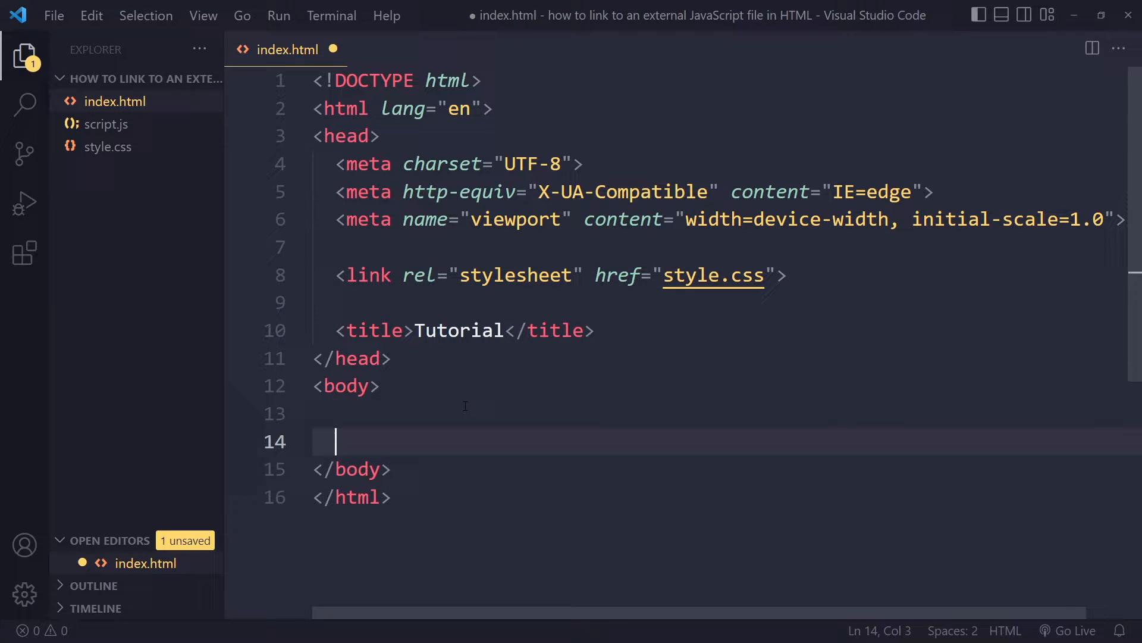
type("s")
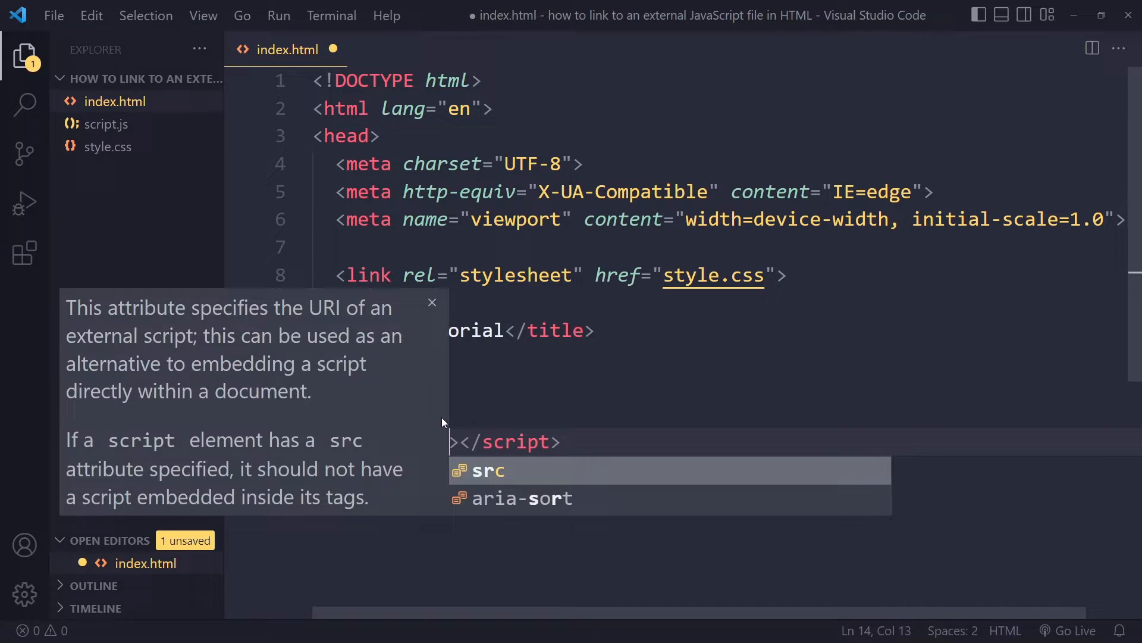
type("scruo\"")
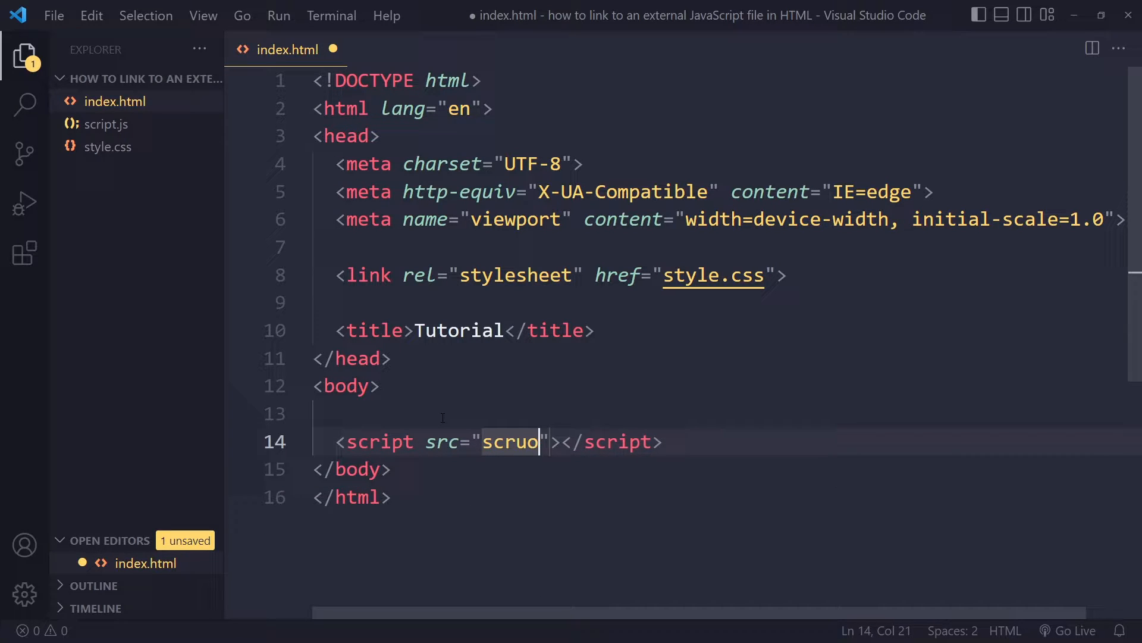
type("script.js")
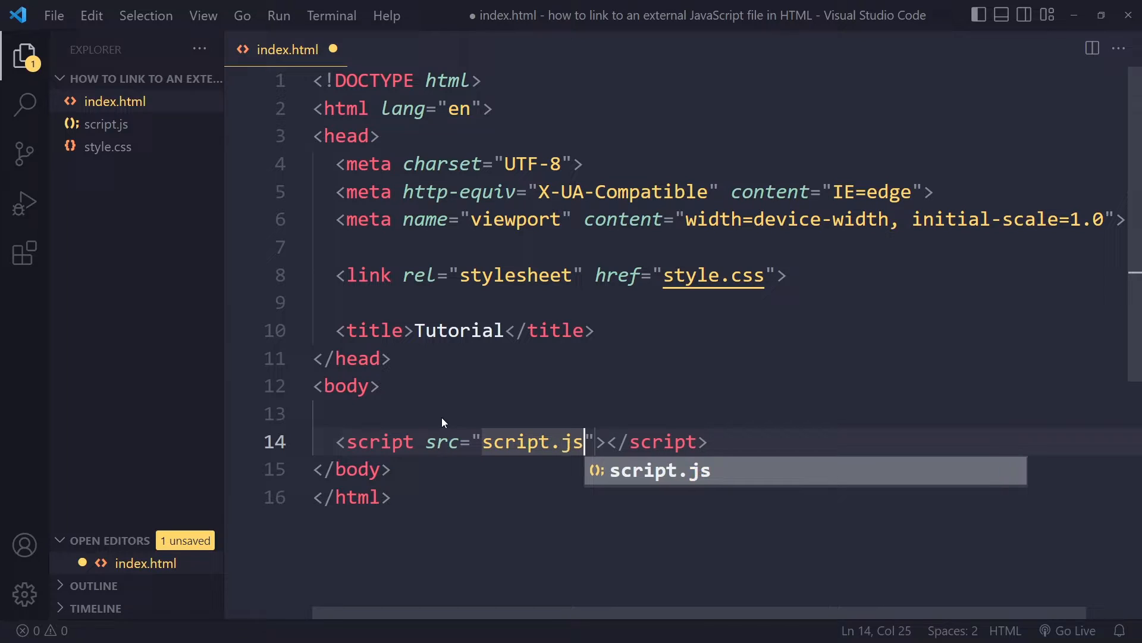
mouse_move(108, 124)
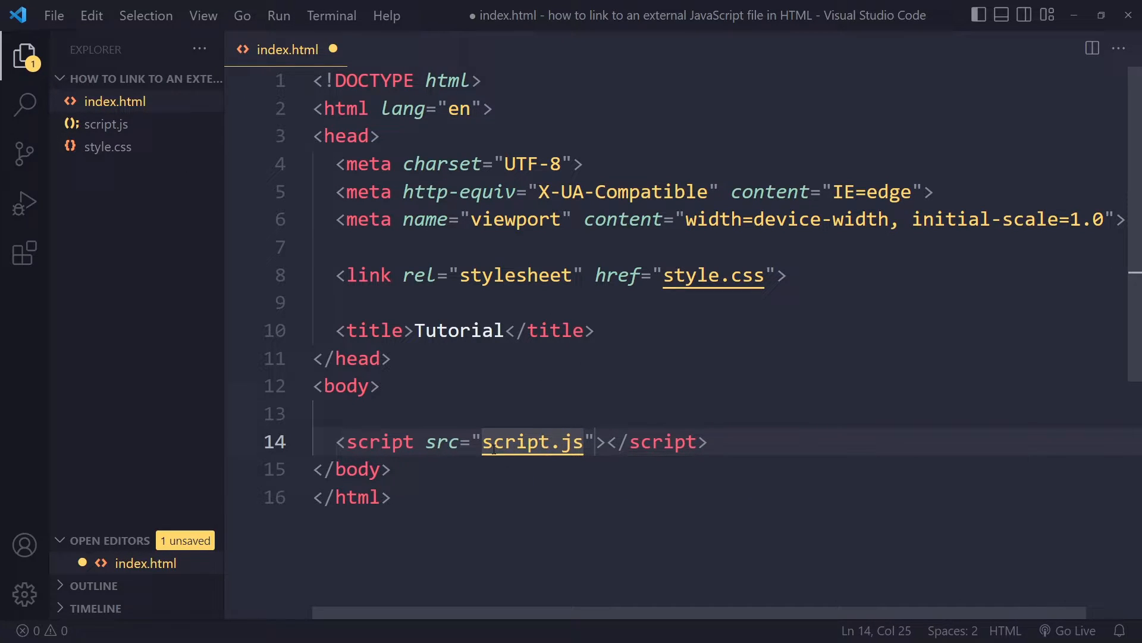
type("../")
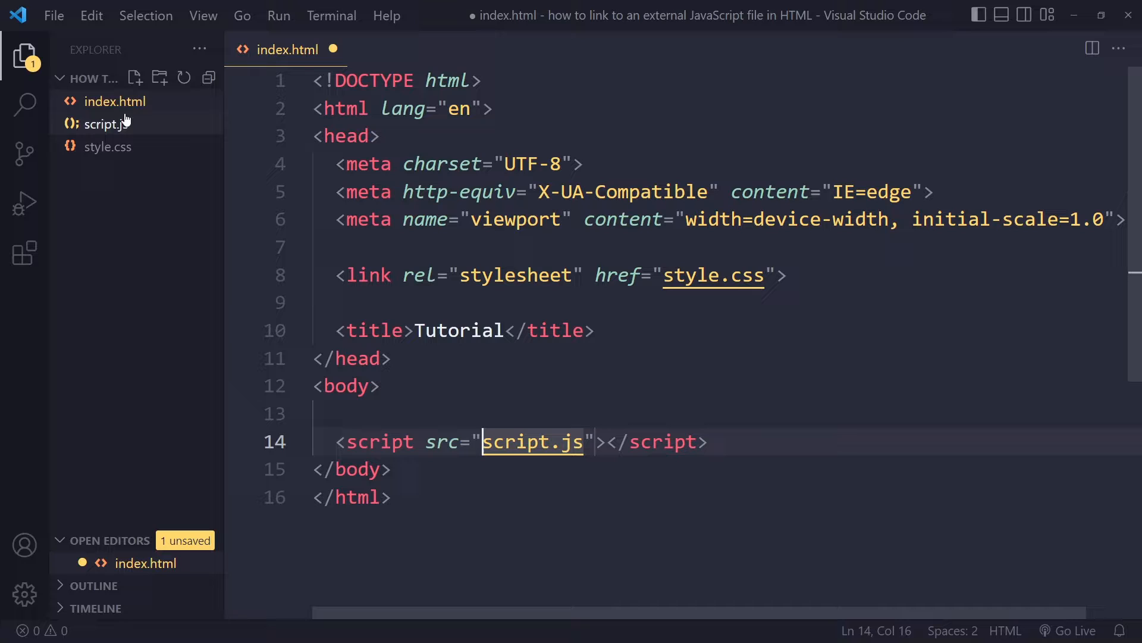
mouse_move(123, 321)
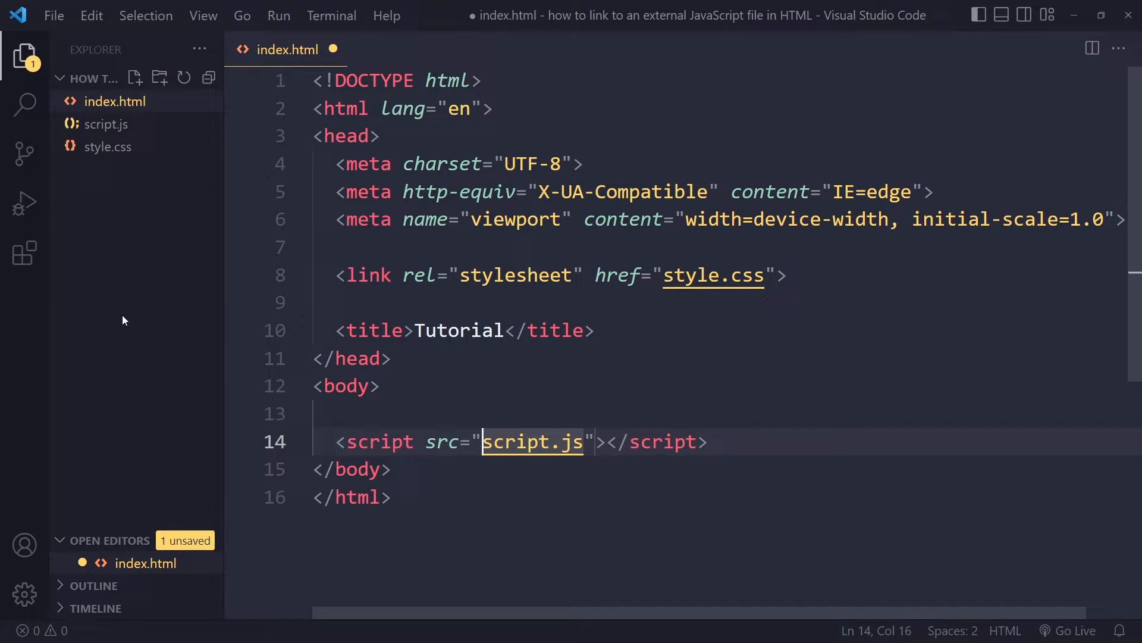
type("scripts/")
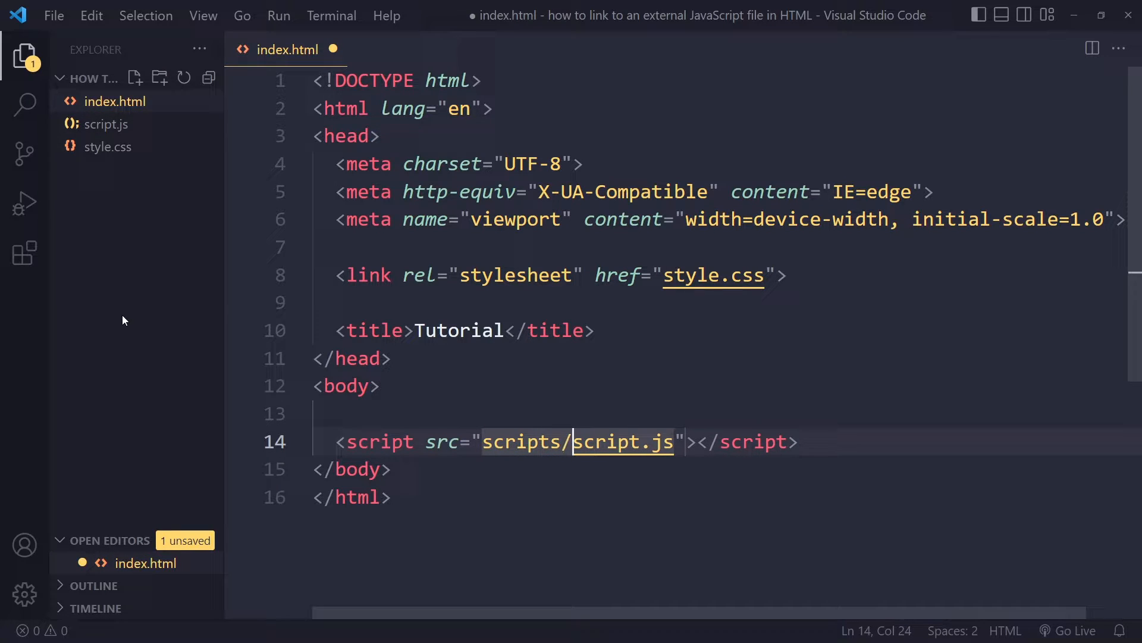
key("Backspace")
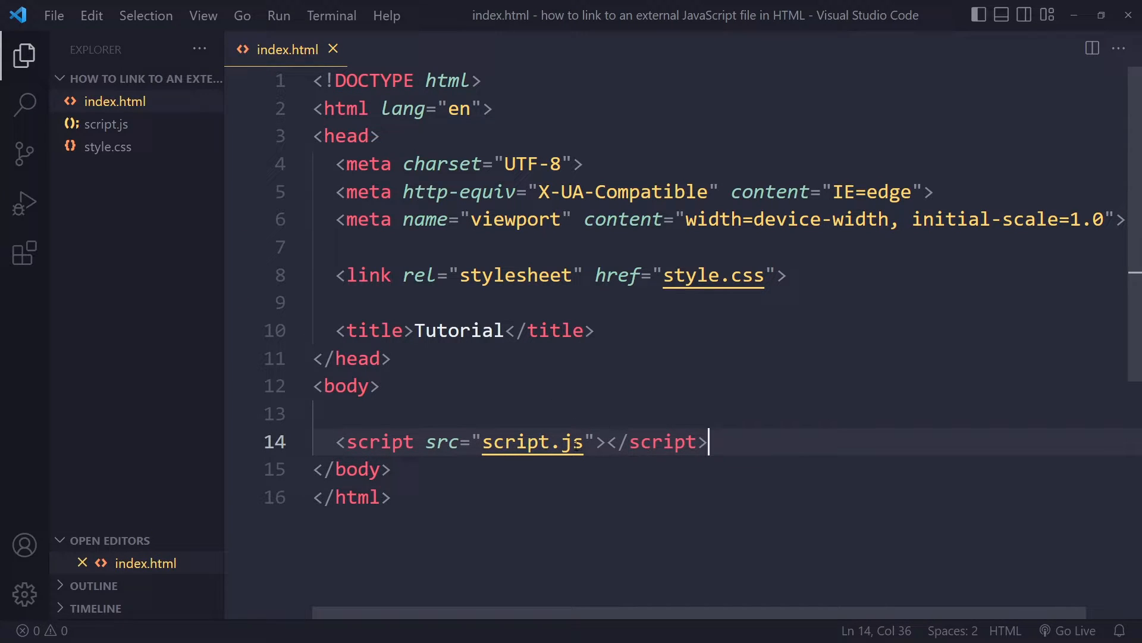
Step: Move <script src="script.js"></script> from the body into the head below the stylesheet link
double_click(379, 441)
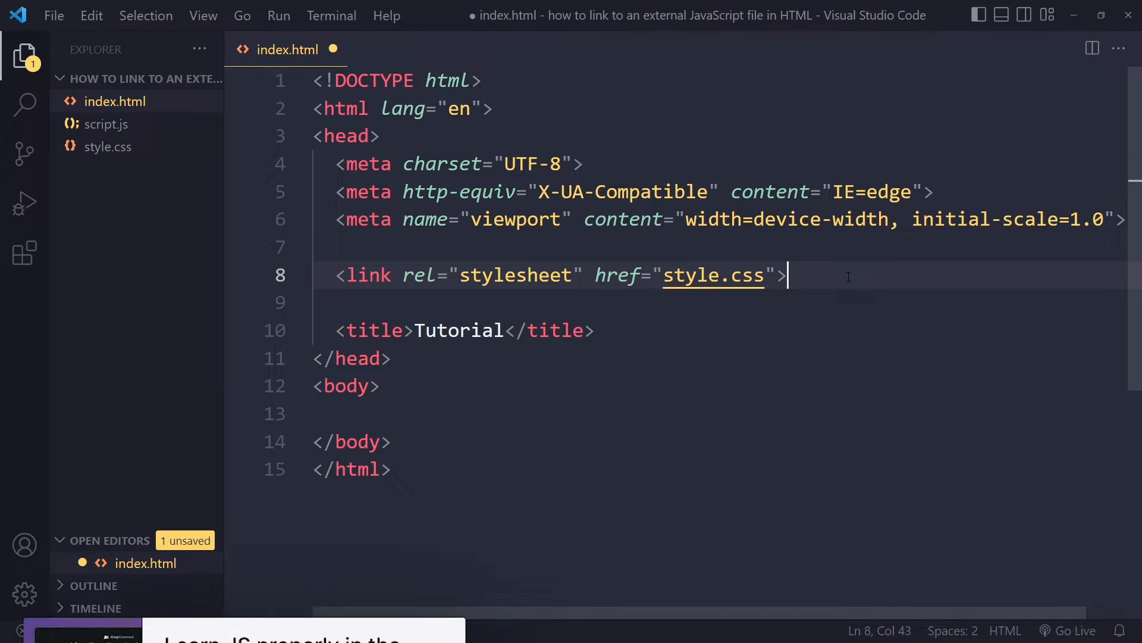
type("<script src=\"script.js\"></script>")
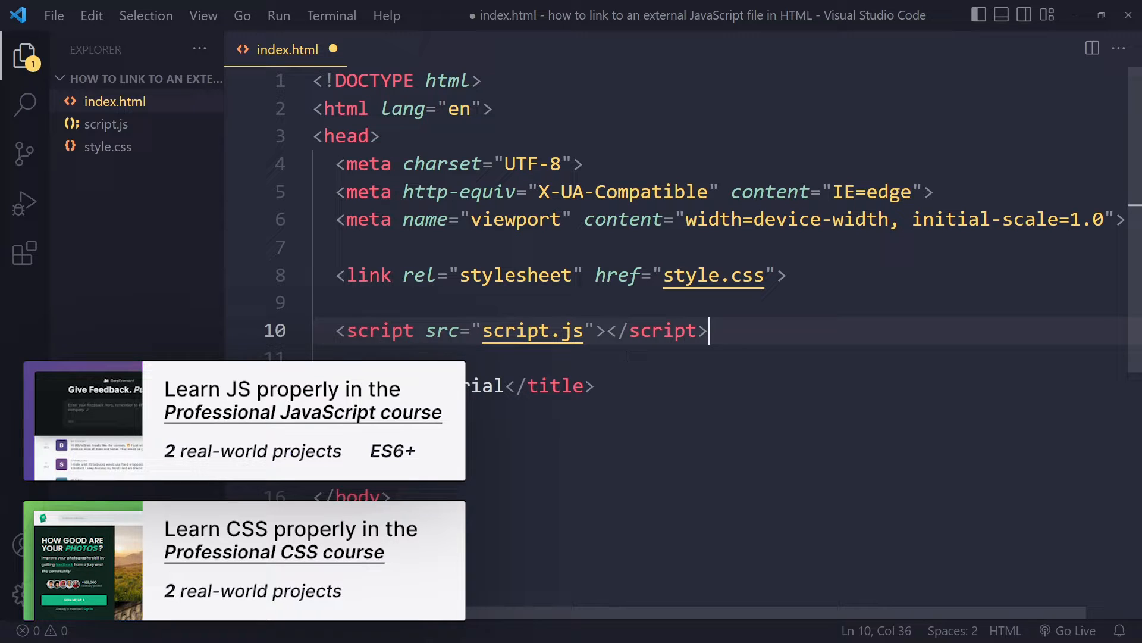
left_click(357, 108)
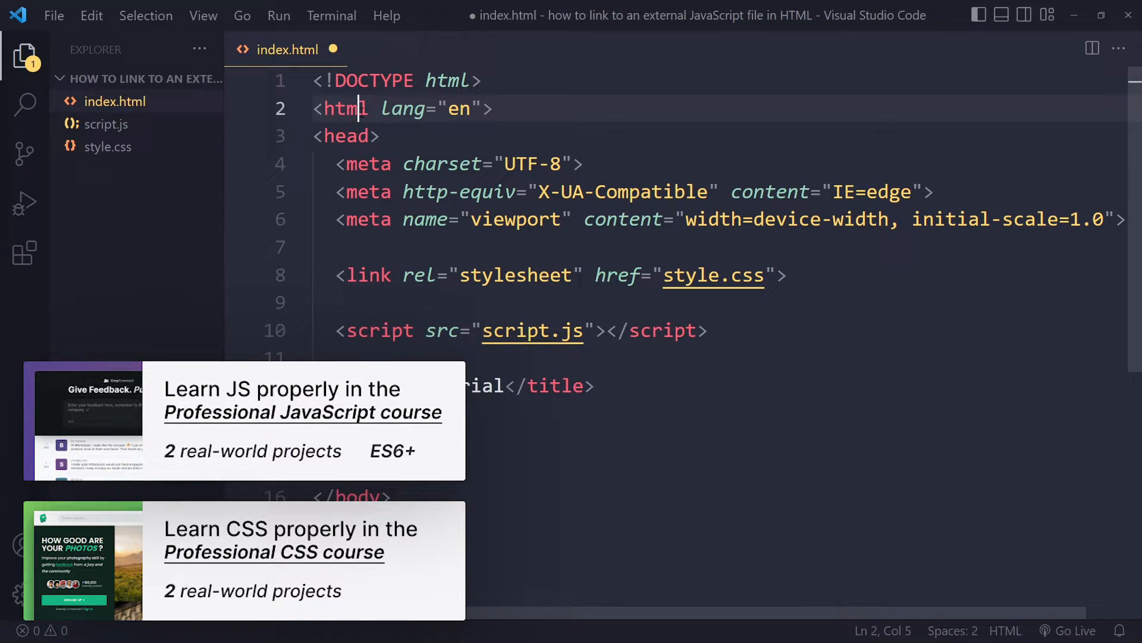
left_click(370, 165)
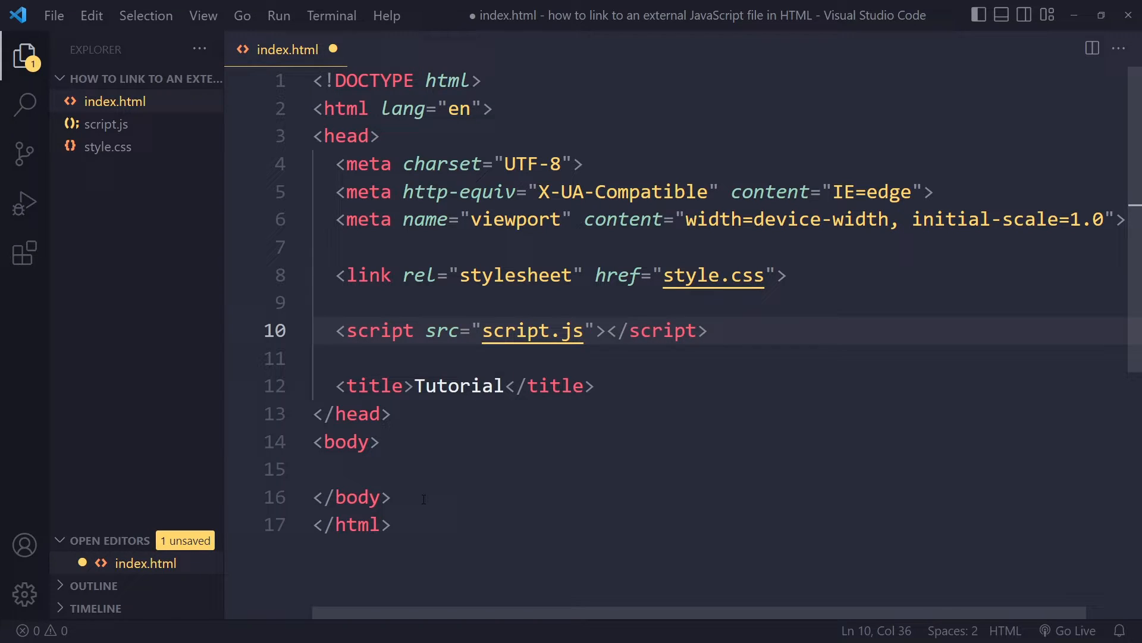
left_click(706, 329)
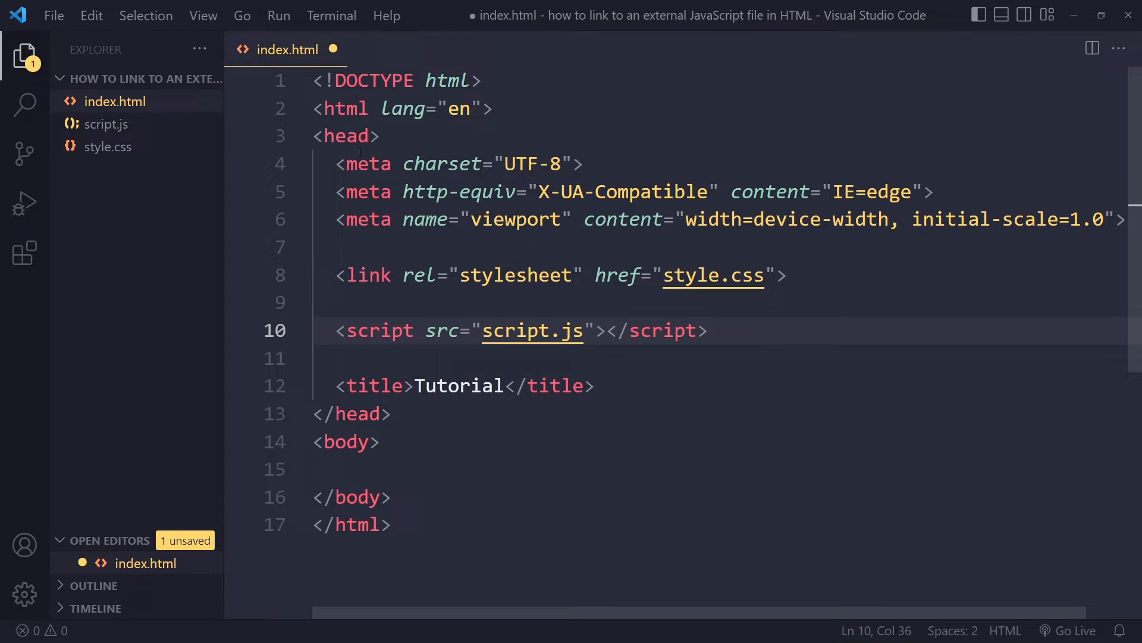
Step: Add the defer attribute to the head's script tag for script.js
type("defer")
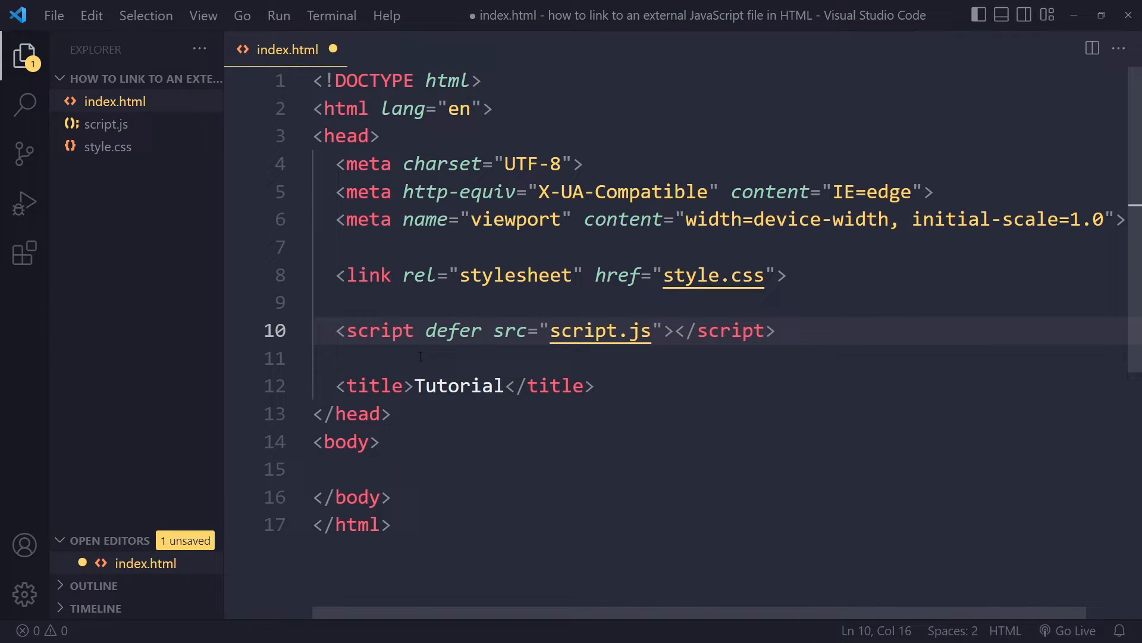
mouse_move(477, 362)
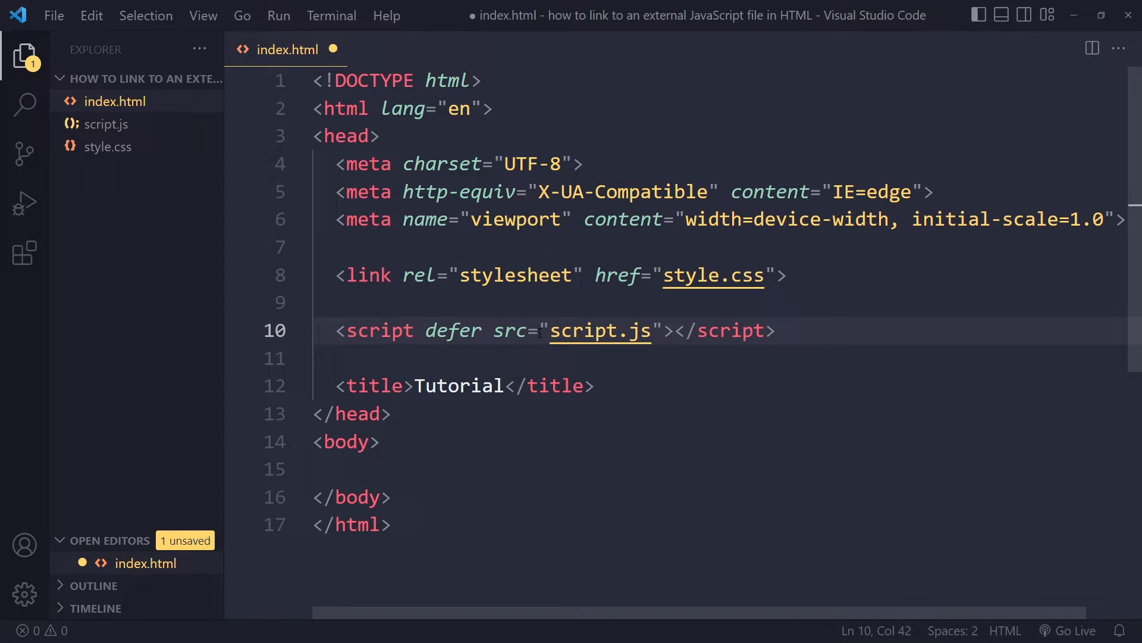
mouse_move(599, 330)
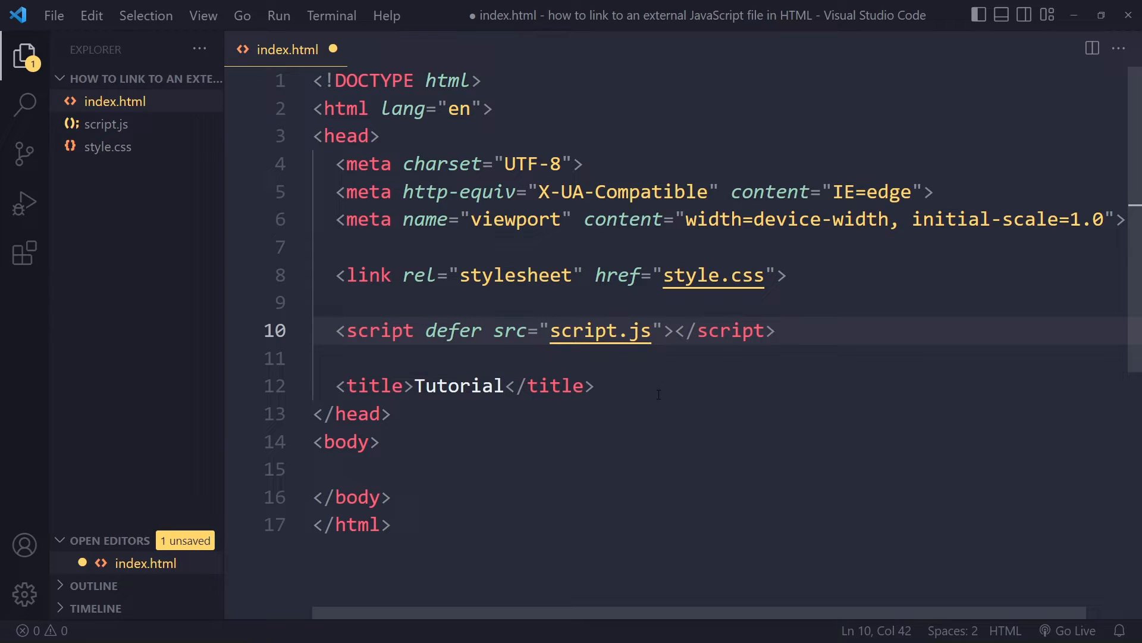
left_click(776, 329)
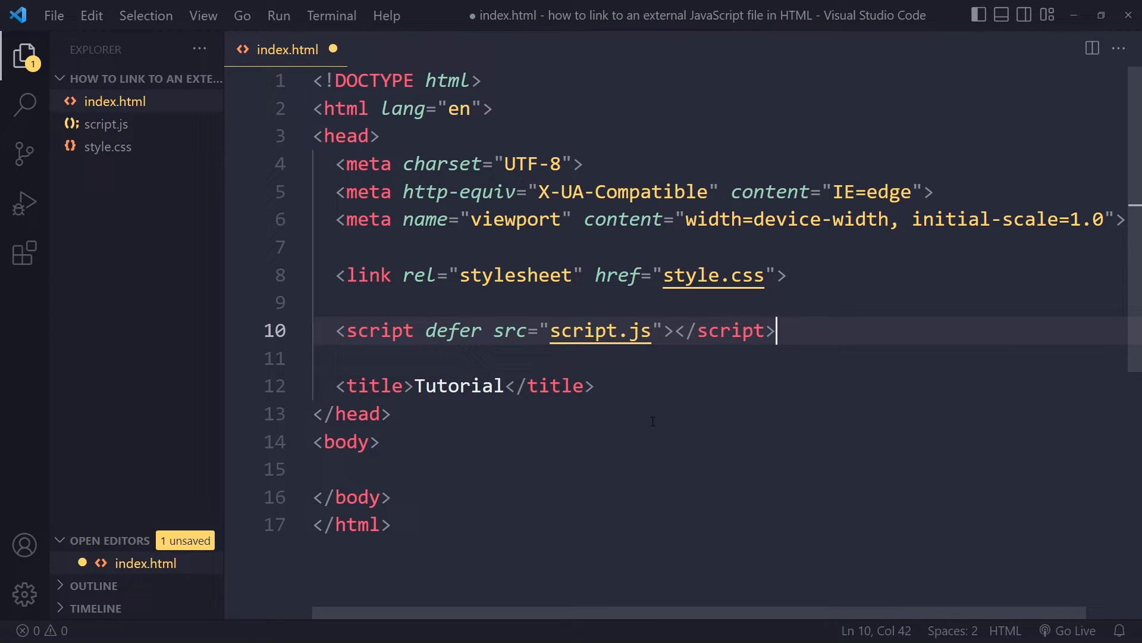
left_click(457, 330)
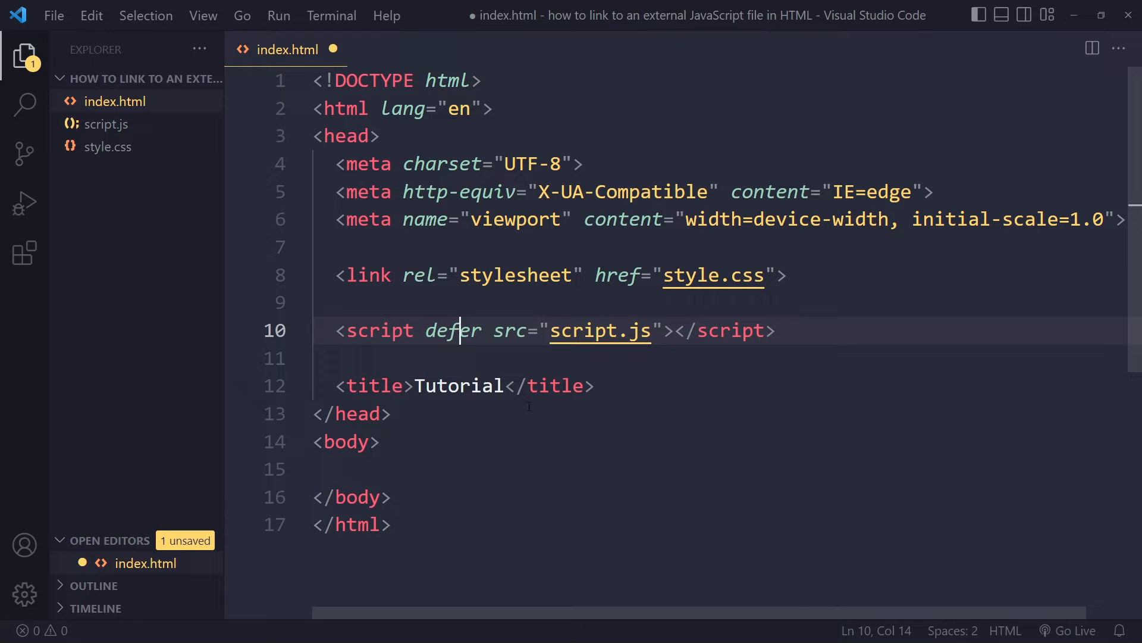
mouse_move(581, 416)
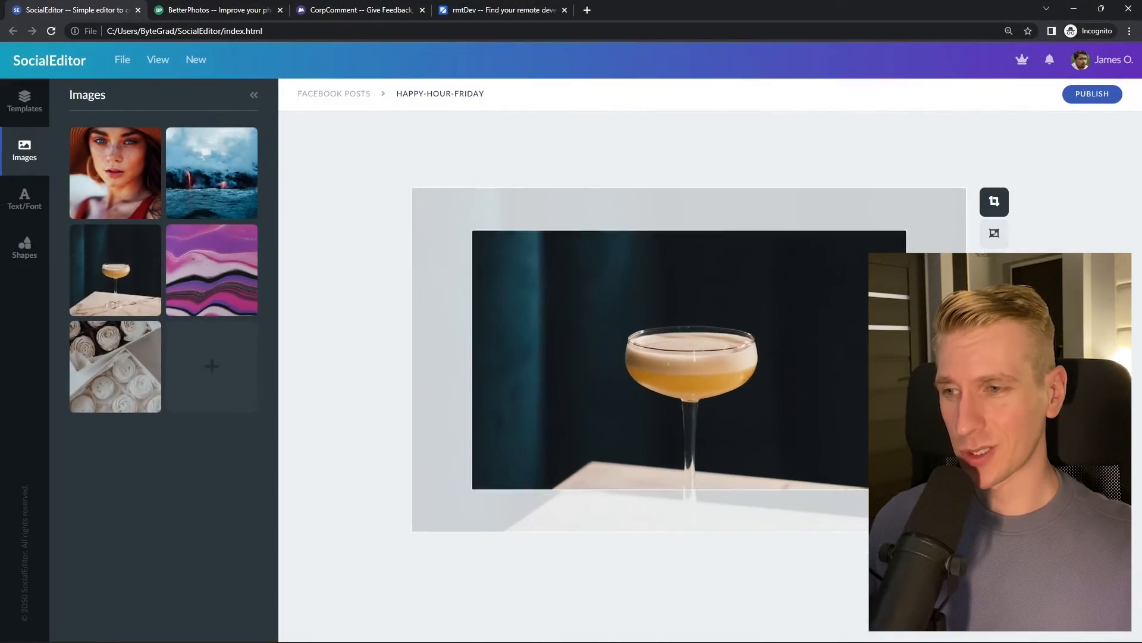
Step: Browse the rmtDev page with a 'react developer' search, then switch to the BetterPhotos site
left_click(217, 9)
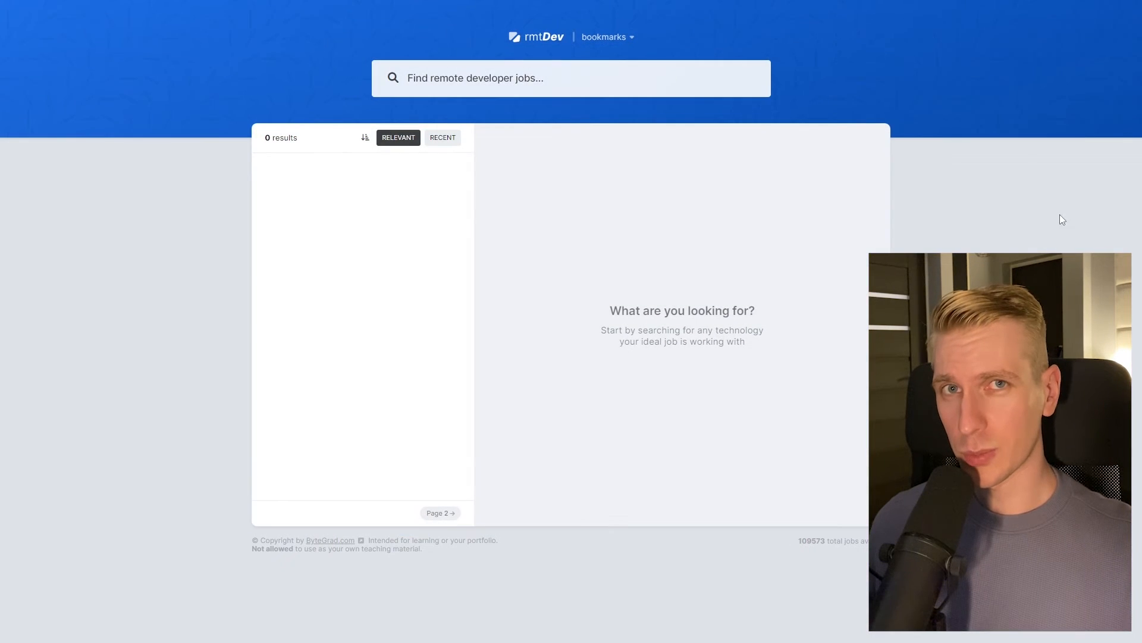
type("react developer")
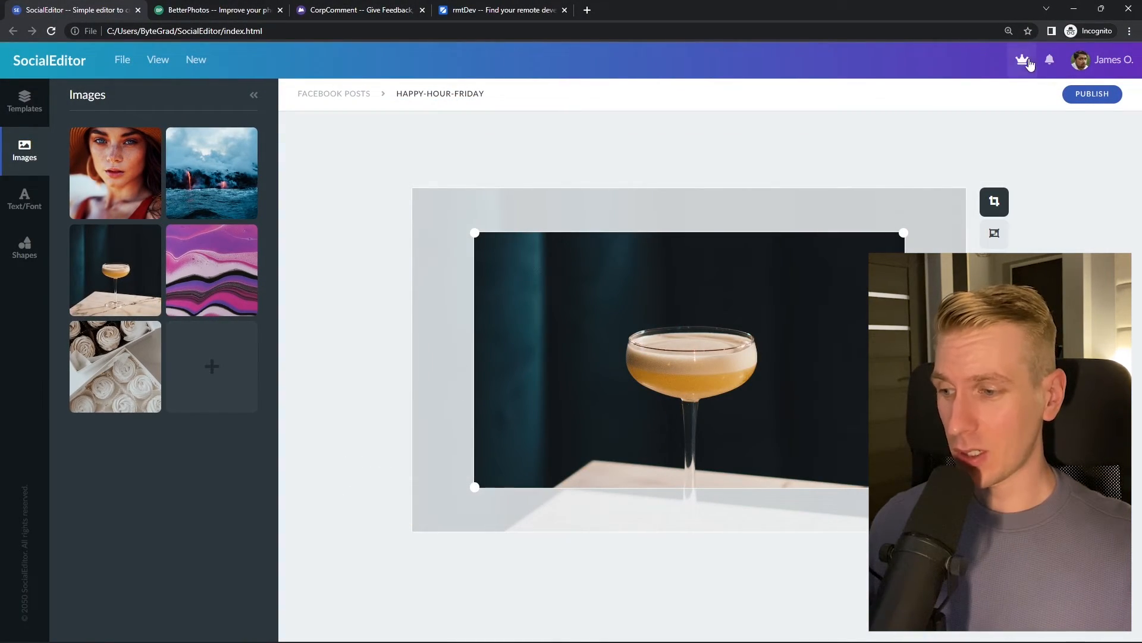
left_click(215, 10)
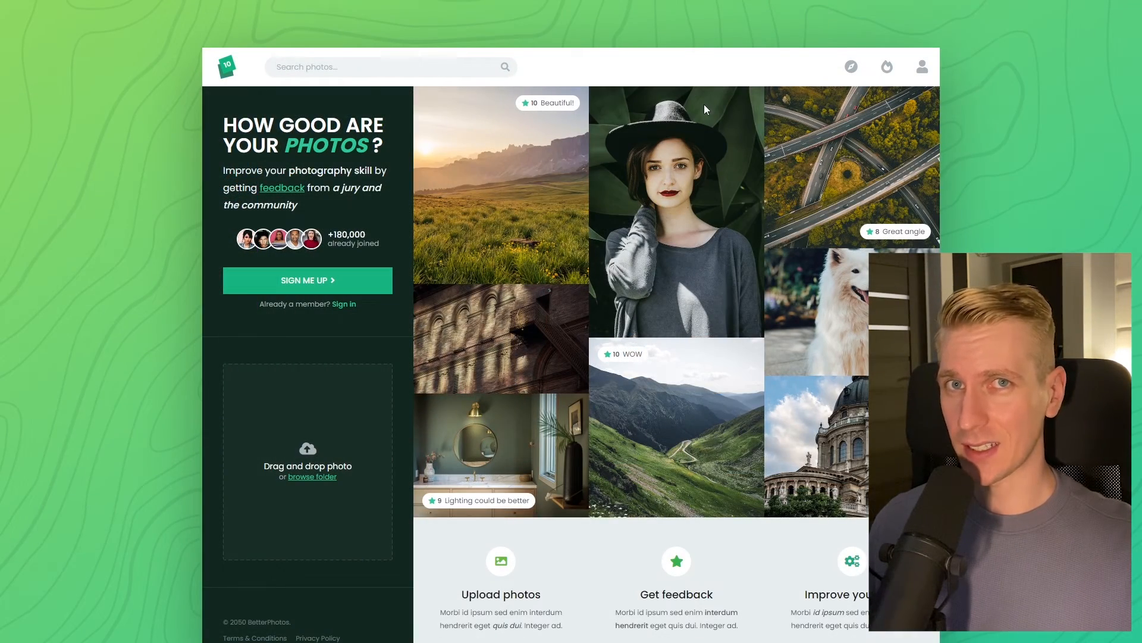